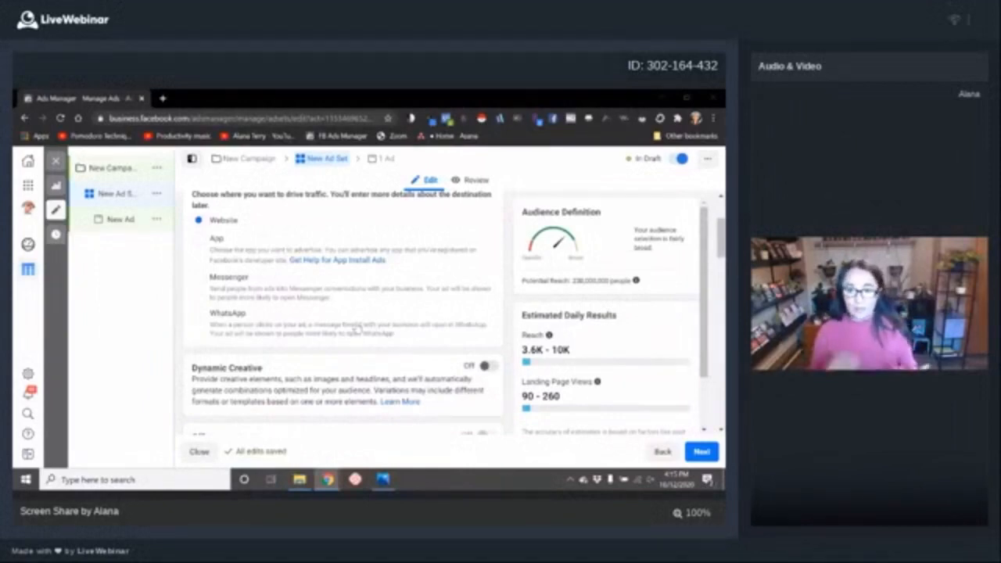
mouse_move(356, 315)
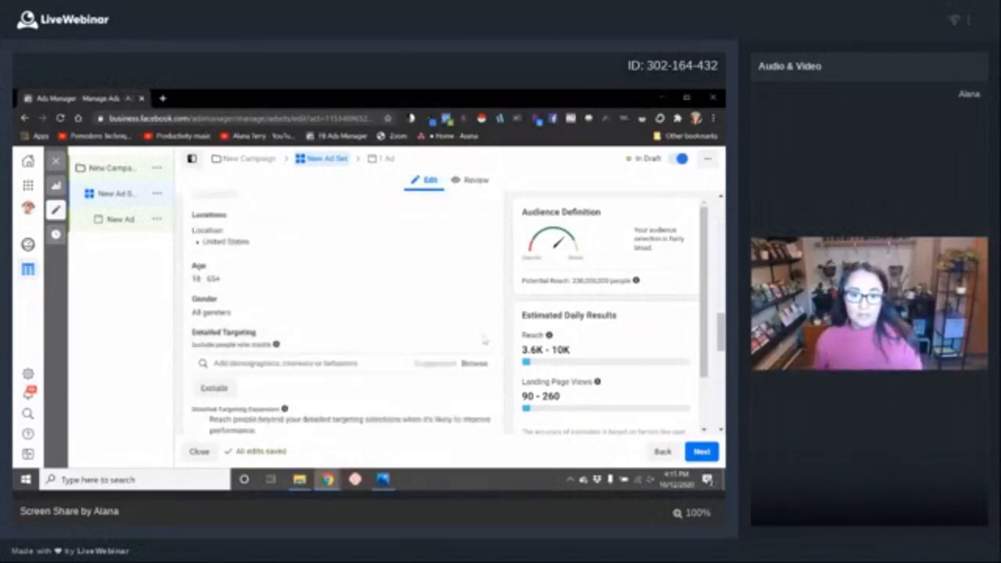
- Open the detailed targeting search field in the ad set's Audience section
left_click(313, 252)
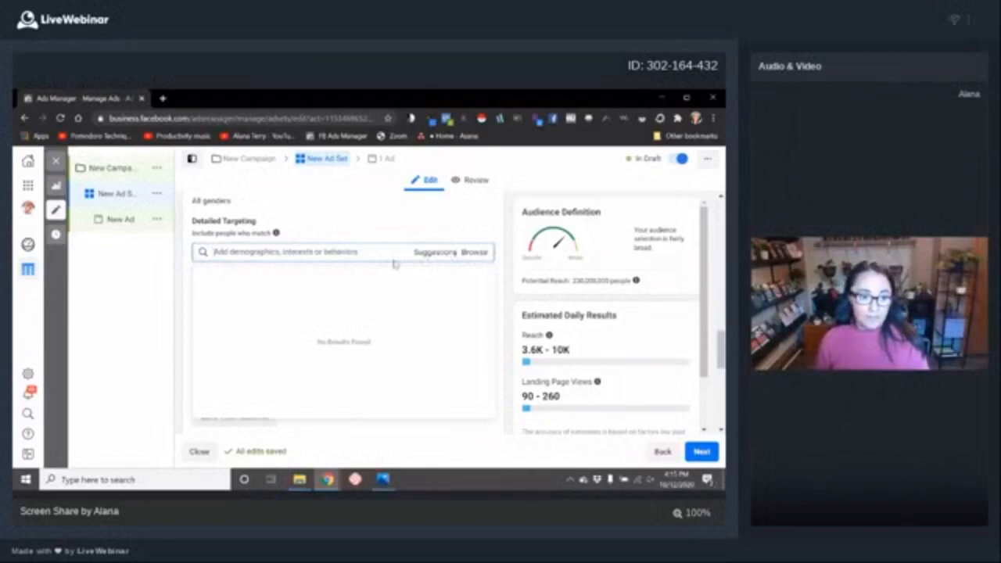
- Add thriller-author interests such as David Baldacci, Gillian Flynn, Harlan Coben, Lee Child, Vince Flynn
type("Alt")
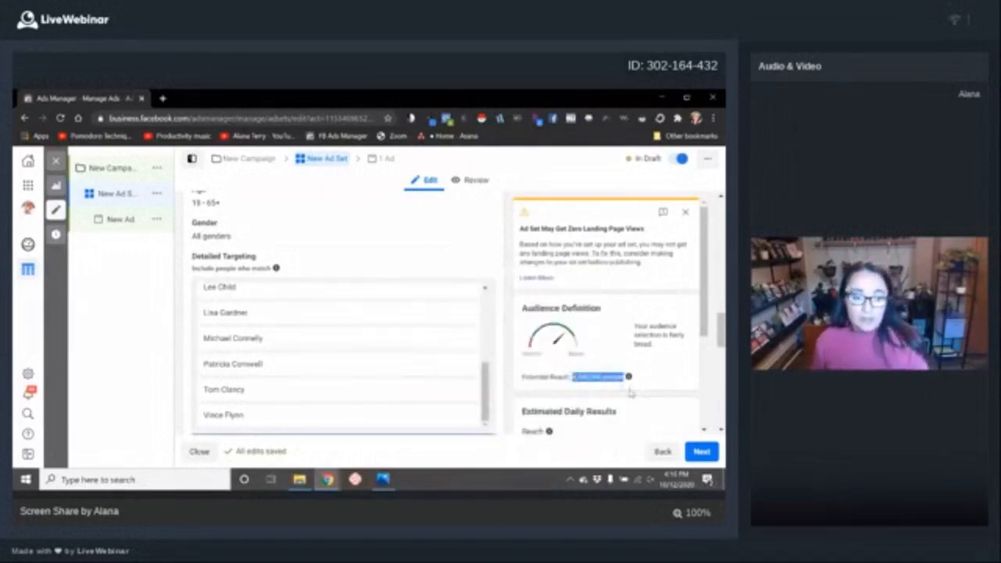
left_click(628, 377)
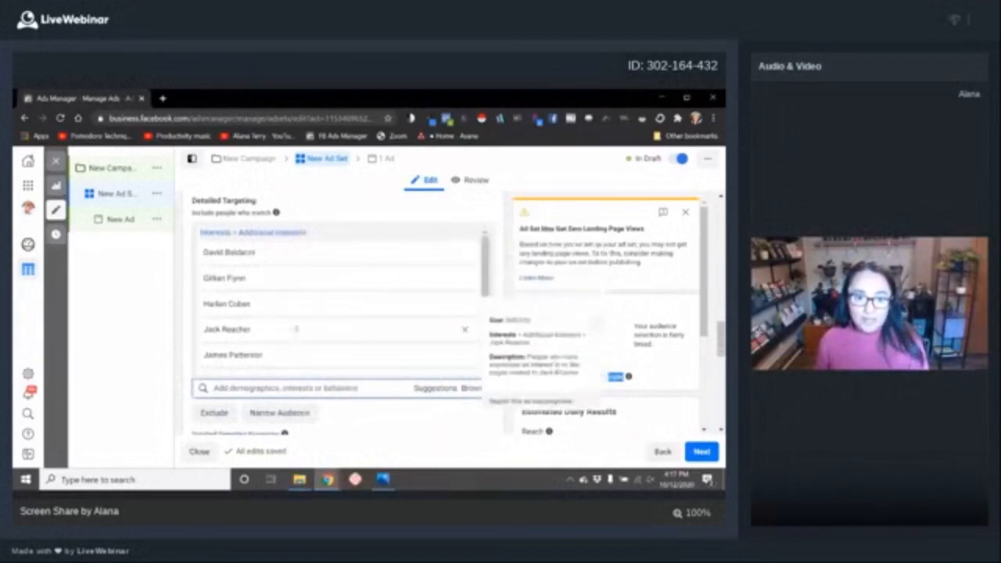
- Scroll below the author list to narrow the audience by E-book readers
scroll("down", 3)
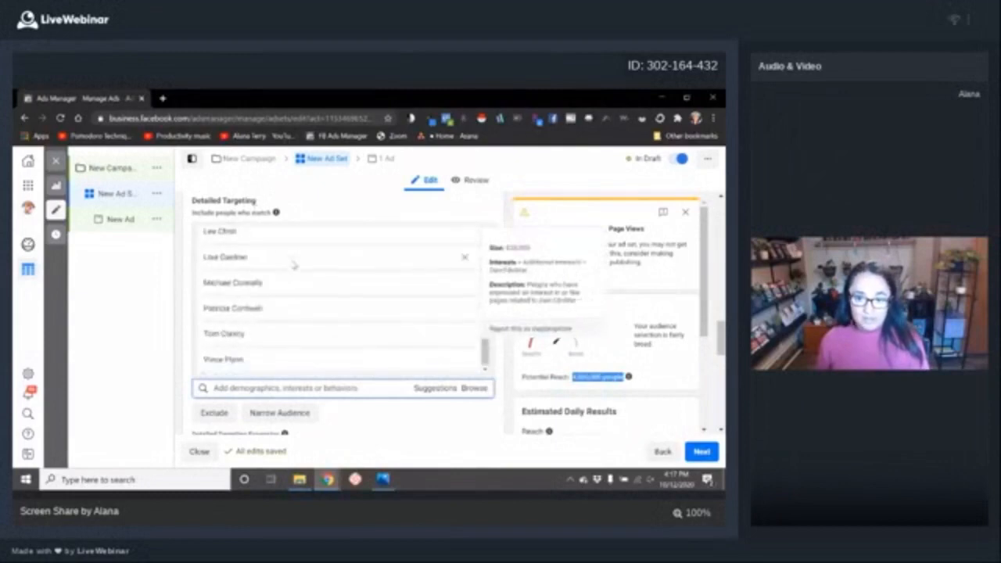
scroll("down", 3)
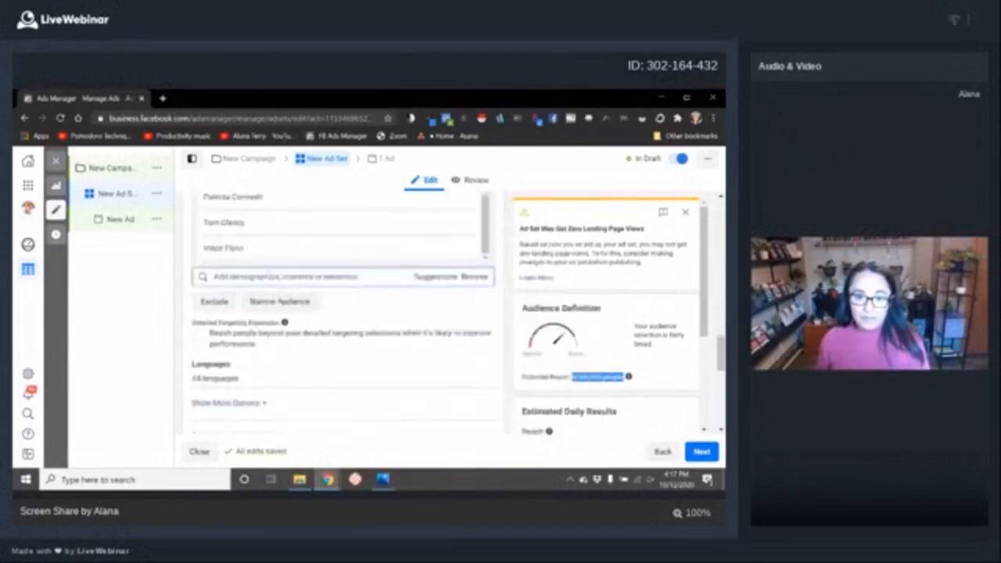
scroll("down", 3)
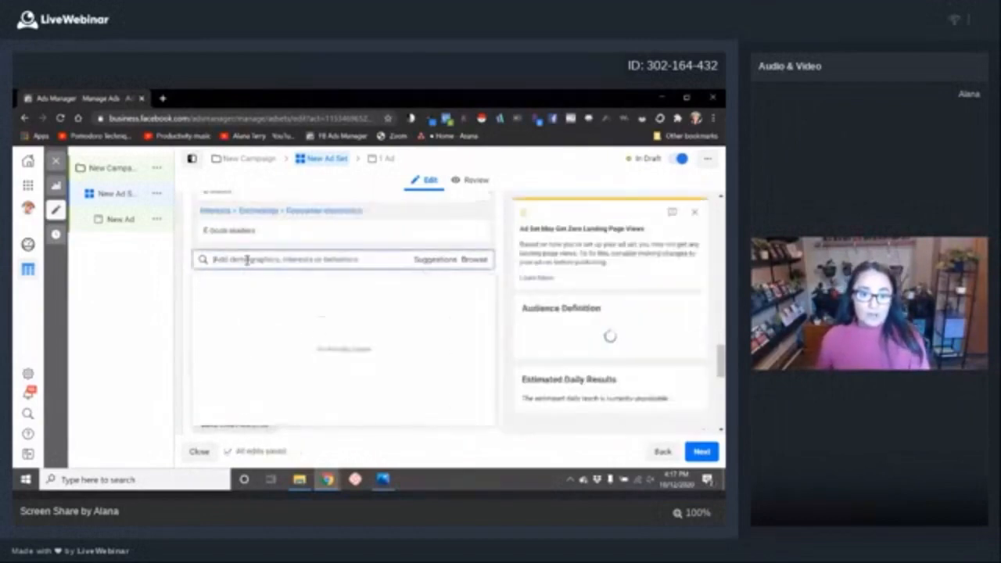
- Search ebook and Kindle terms, adding E-books, Kindle and Amazon Kindle to the narrowing group
type("free ebook")
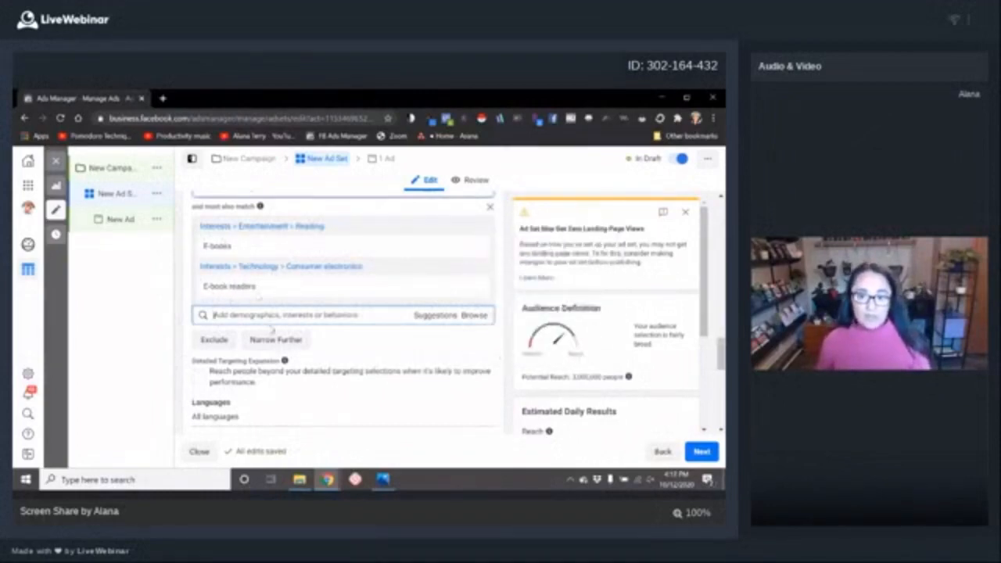
type("kindle")
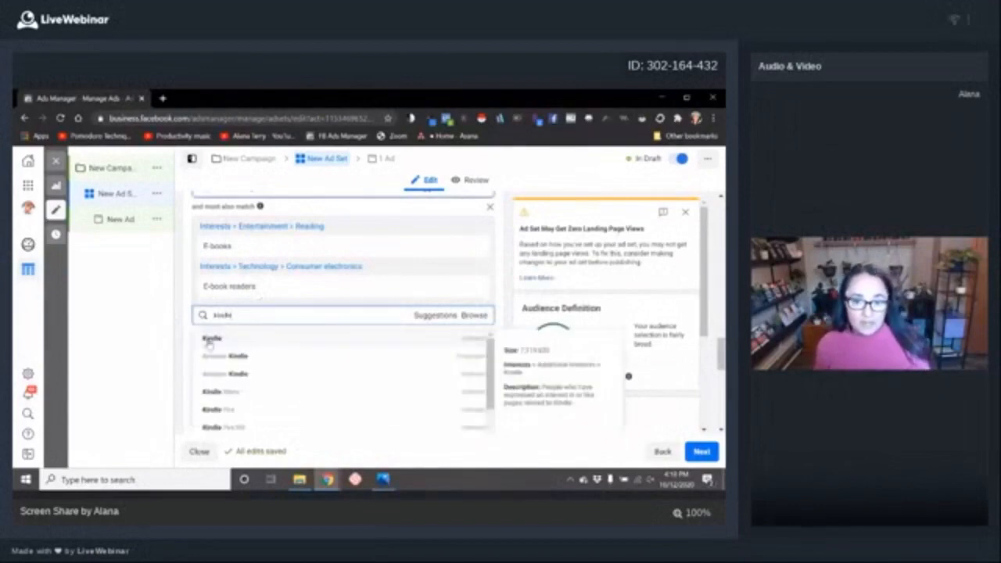
left_click(212, 338)
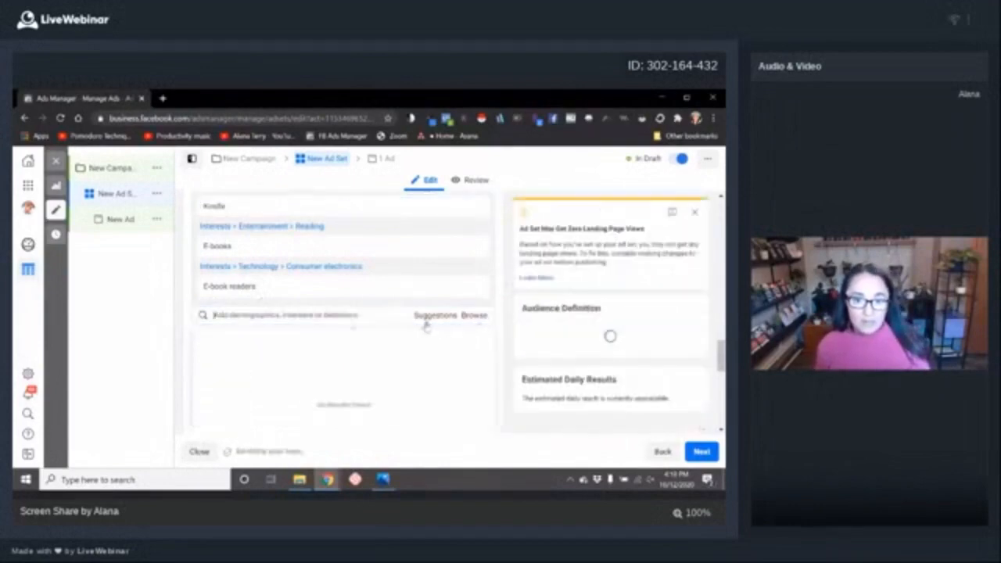
type("kindle")
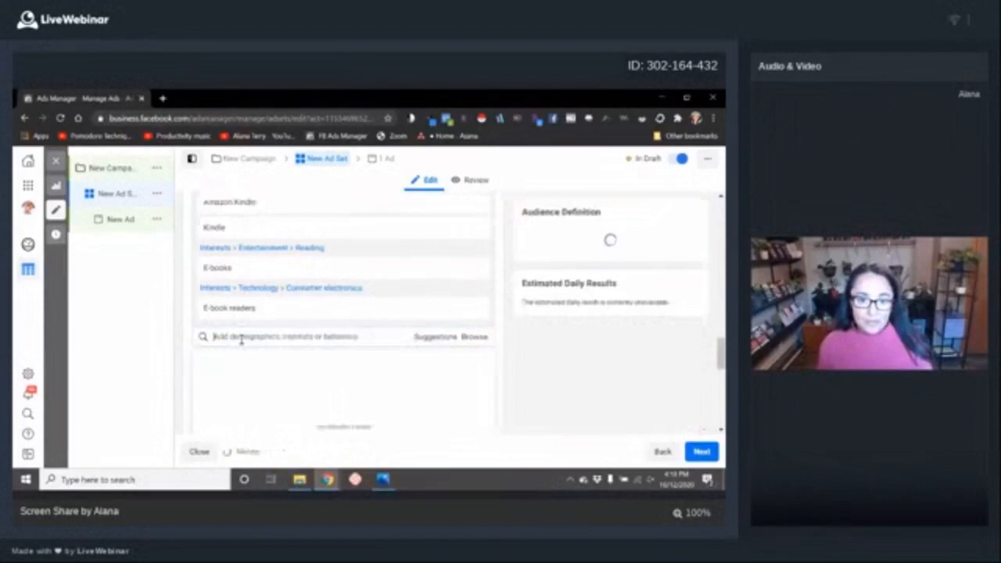
type("Kindl")
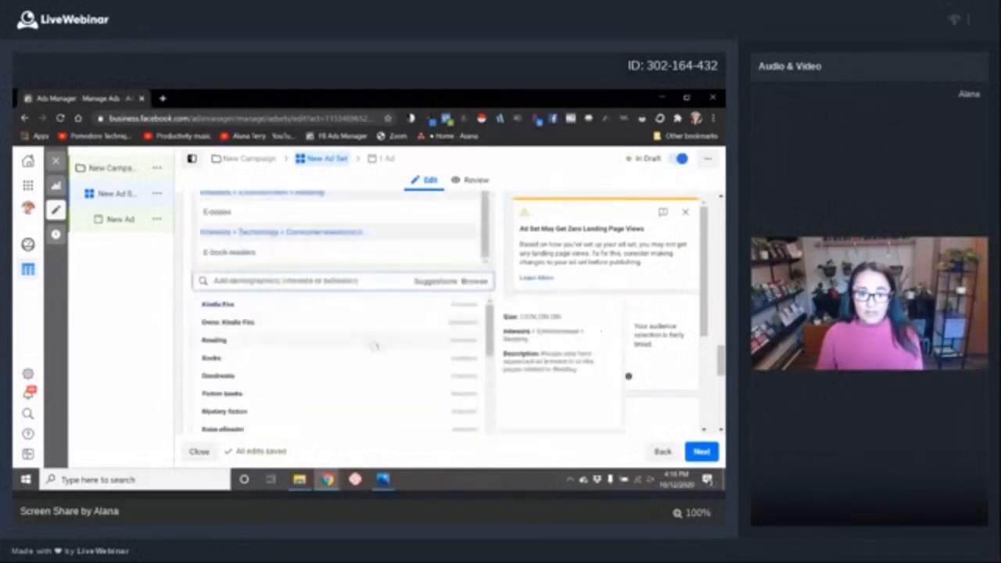
- Scroll the suggestions and add Kindle Store to the ebook-reader group
scroll("down", 3)
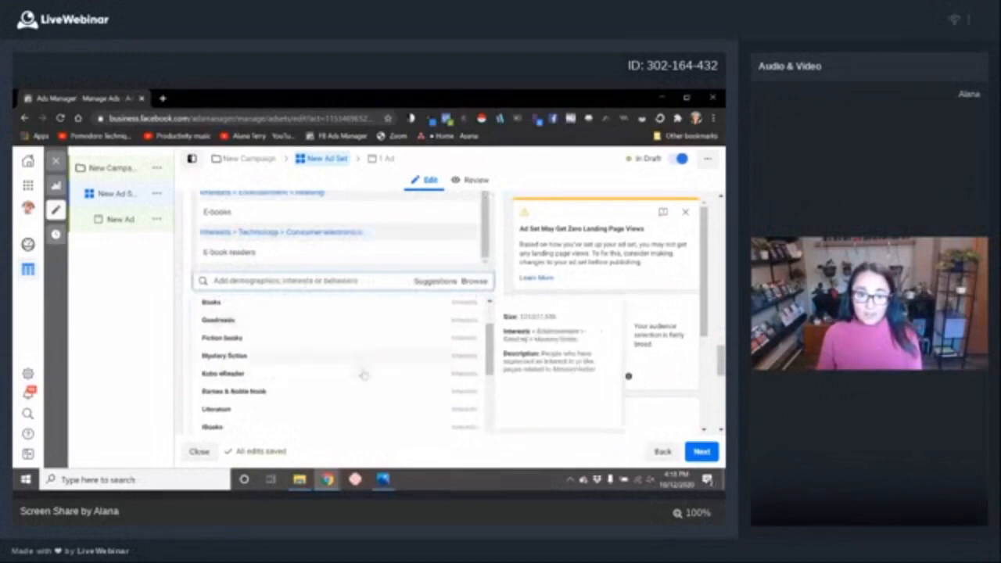
scroll("down", 3)
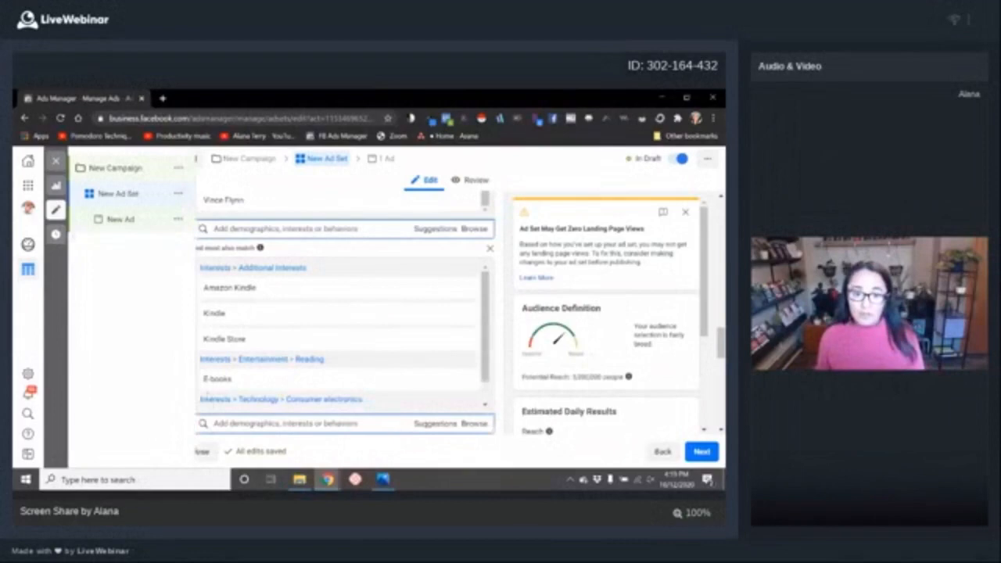
scroll("down", 3)
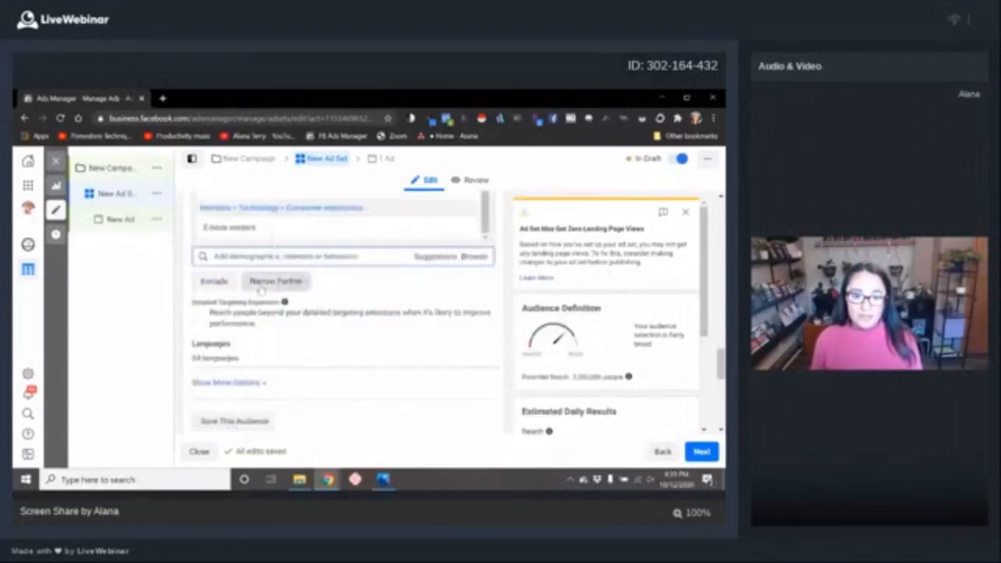
- Start a new narrowing layer for military interests like Marines, Navy and United States Army
left_click(275, 280)
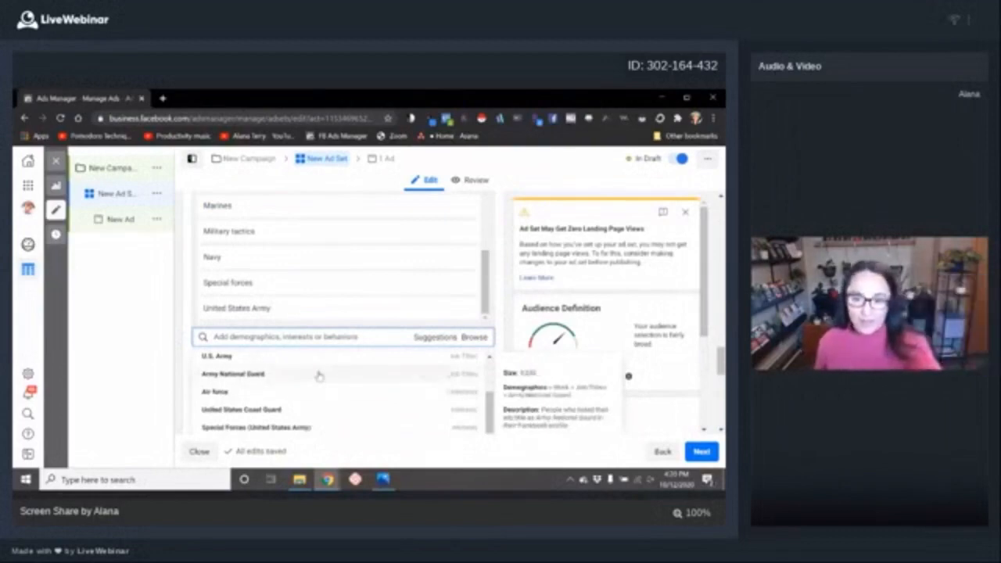
mouse_move(418, 377)
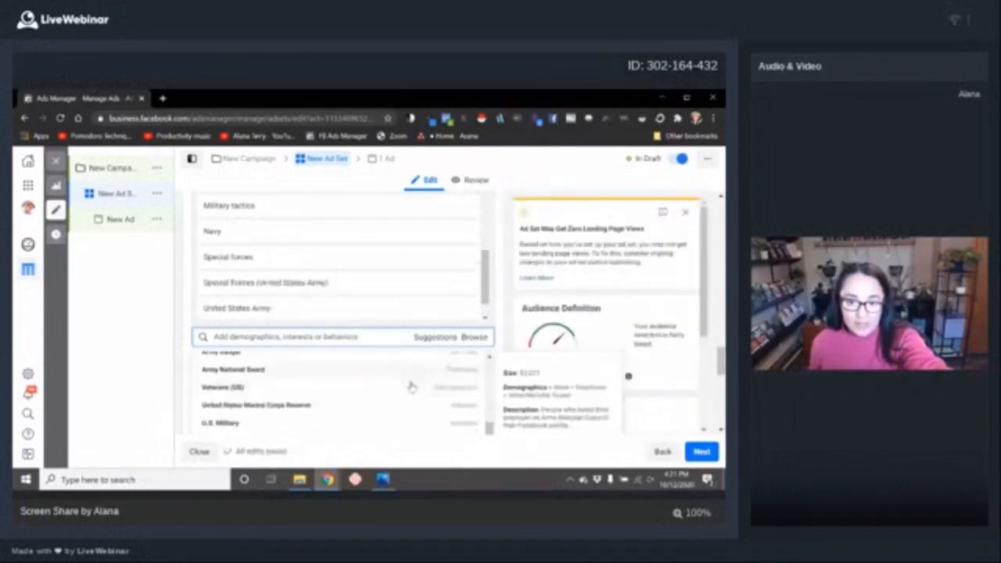
- Add U.S. Navy, Military (Global), Air force and Armed forces to the military layer
scroll("down", 3)
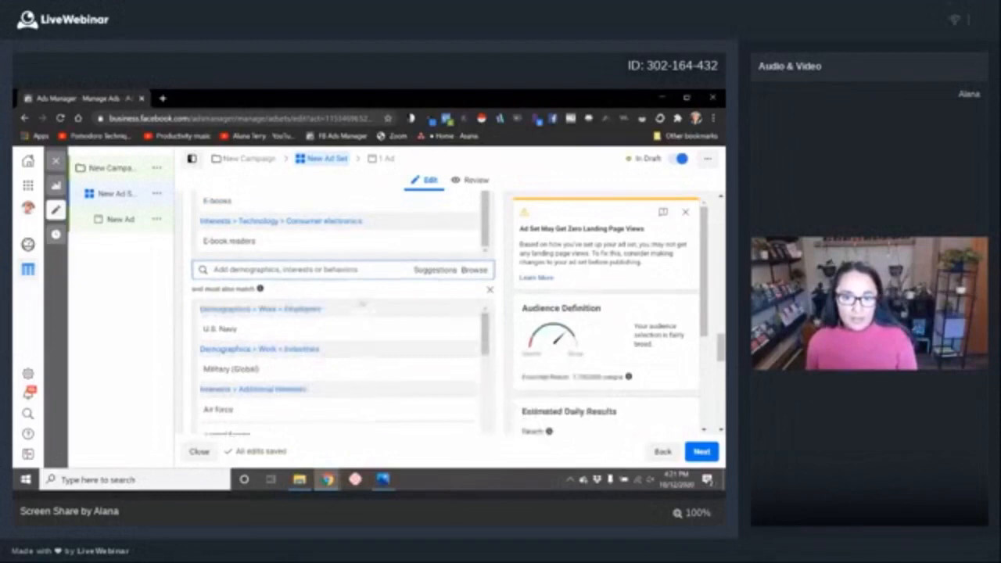
scroll("down", 3)
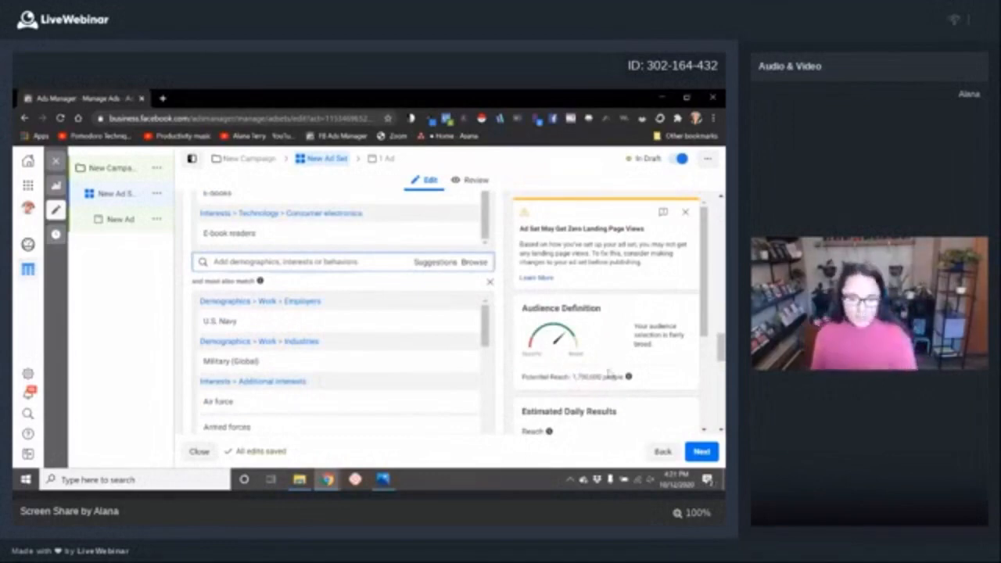
scroll("down", 3)
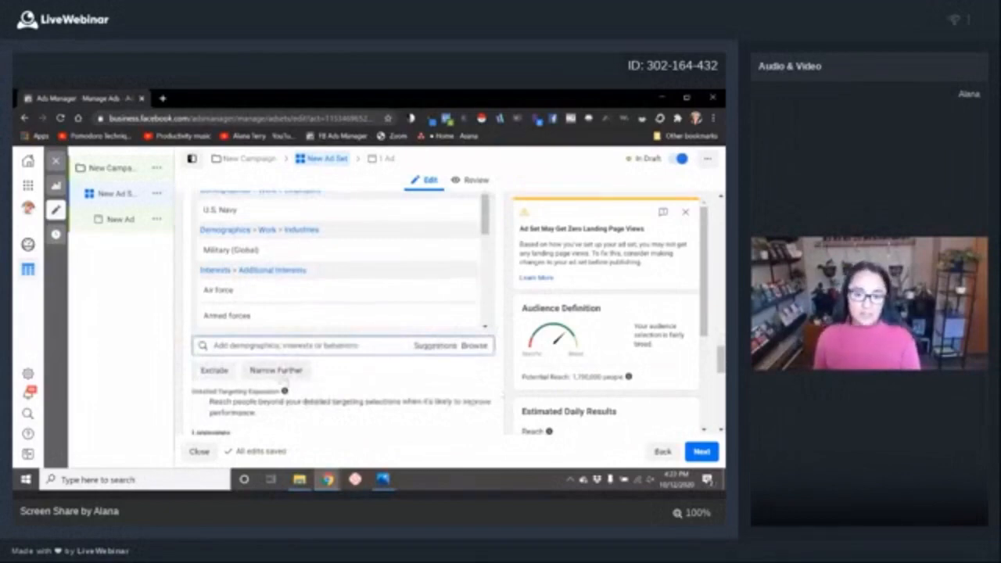
- Open a third 'and must also match' layer below the military interests
left_click(276, 370)
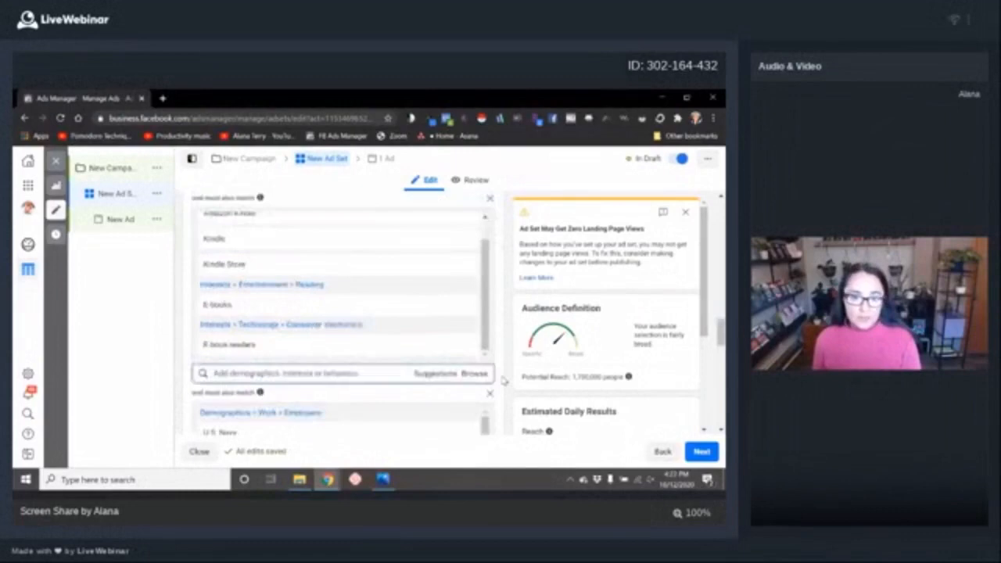
scroll("down", 3)
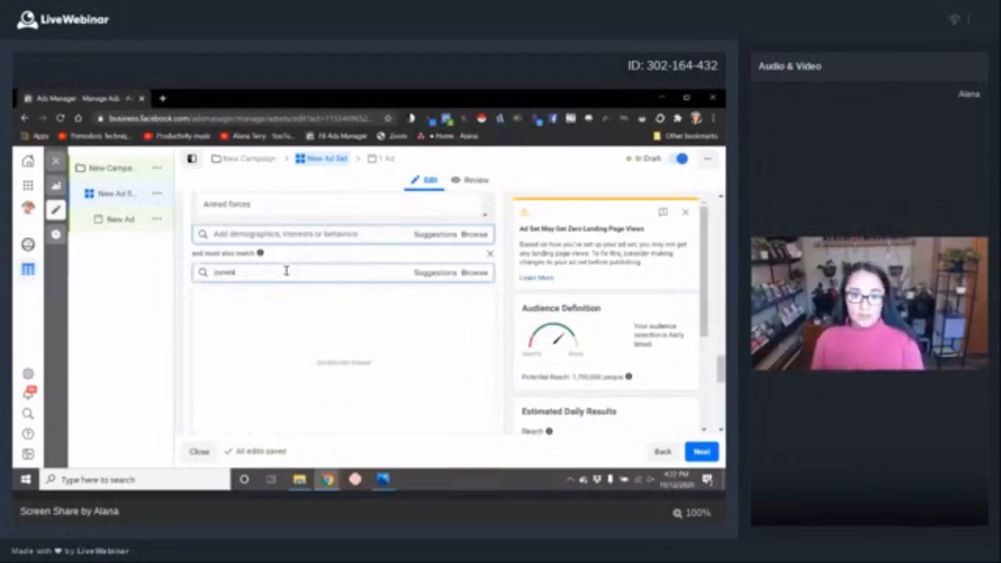
- Add comedy, Comedy-drama and Comedy movies to the new narrowing layer
type("comedy")
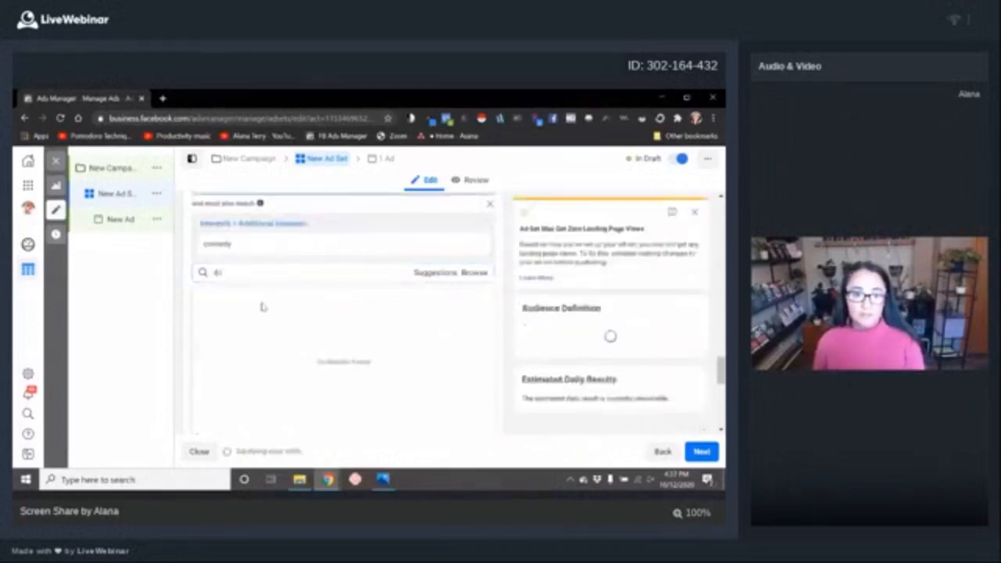
type("comedy")
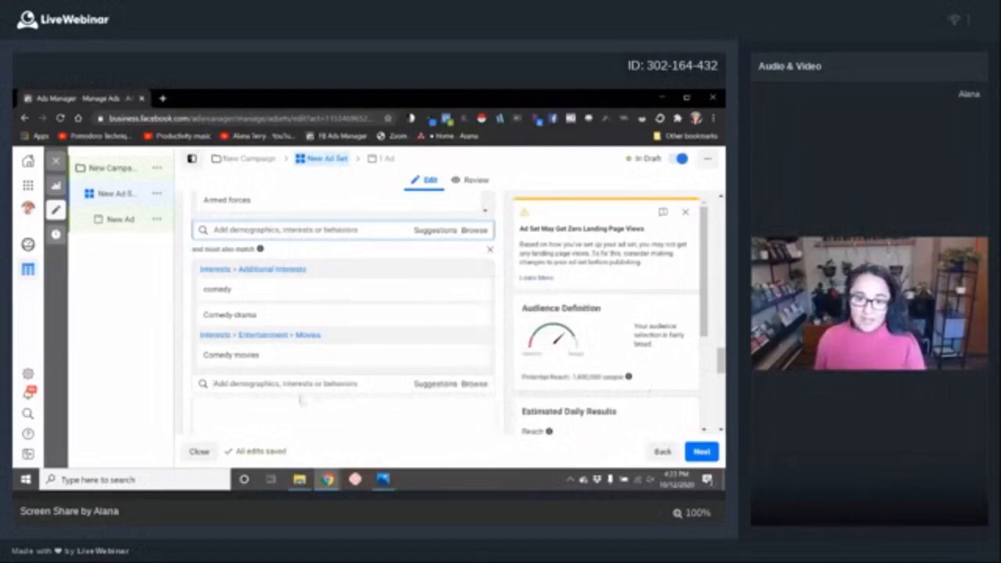
type("standup comedy")
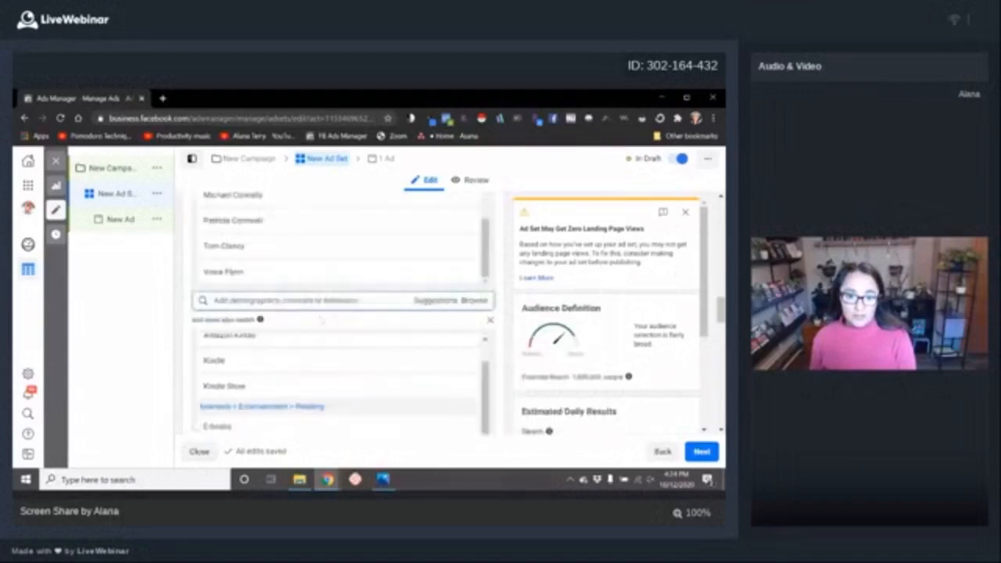
- Add Comedy Central Stand-Up and Stand-up comedy, then open a fourth narrowing layer
scroll("down", 3)
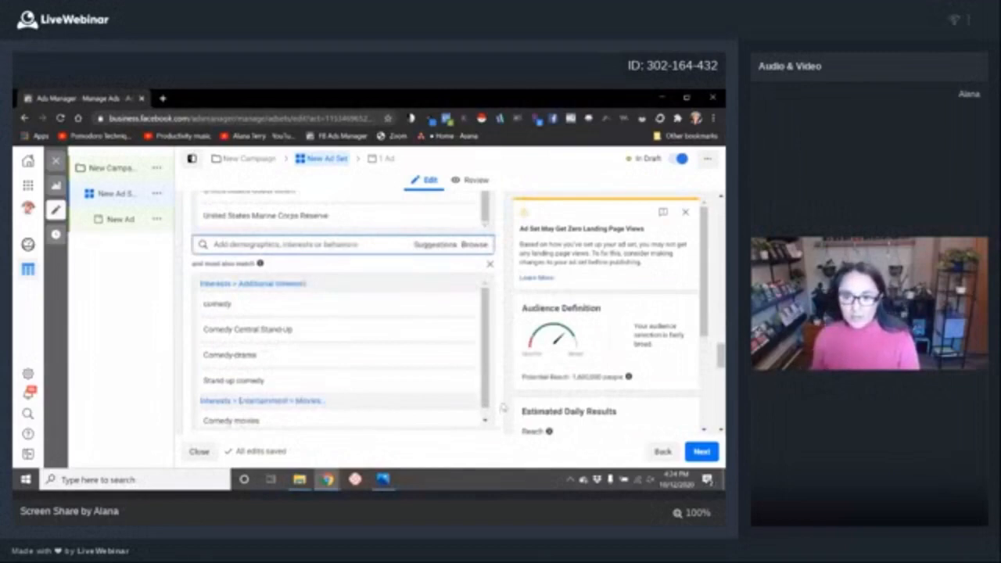
double_click(586, 377)
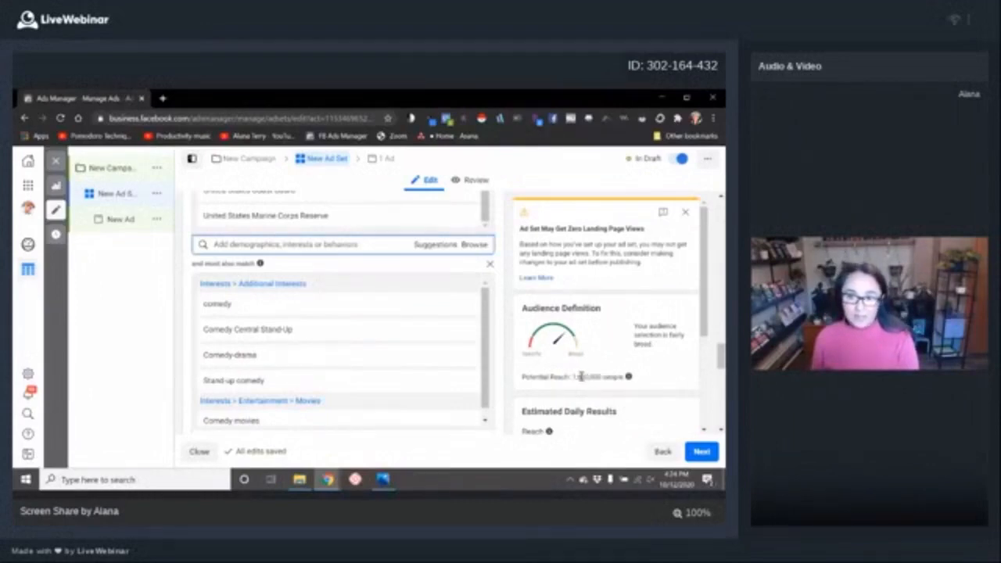
scroll("down", 3)
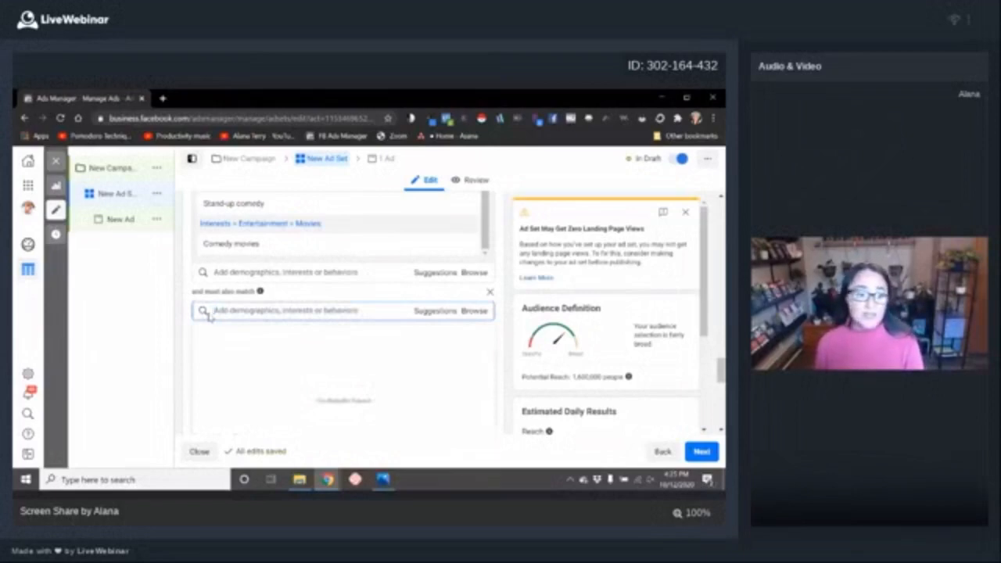
- Search 'mulan' and add Alias (TV series), Feminist movement and both Mulan interests to the fourth layer
type("mulan")
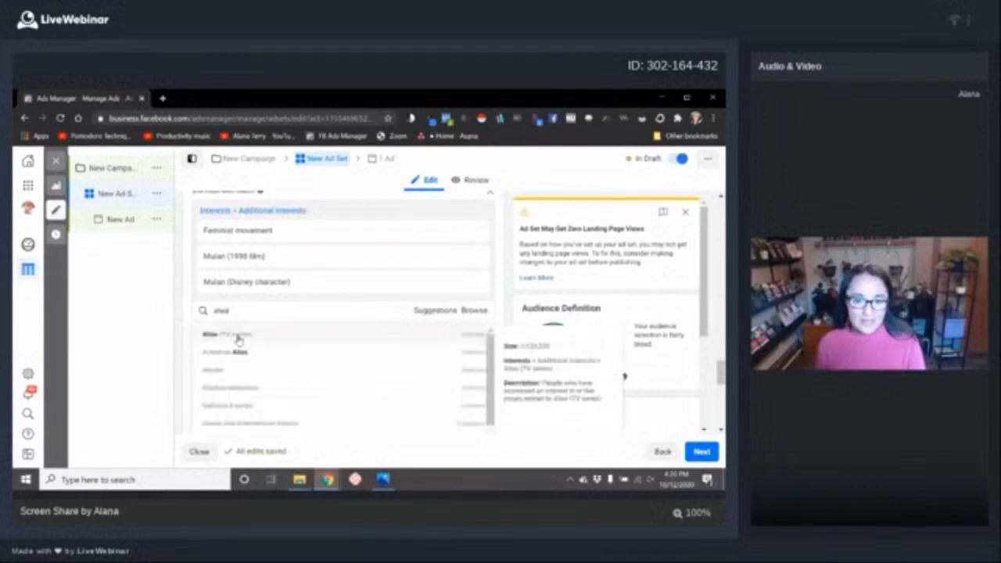
left_click(227, 334)
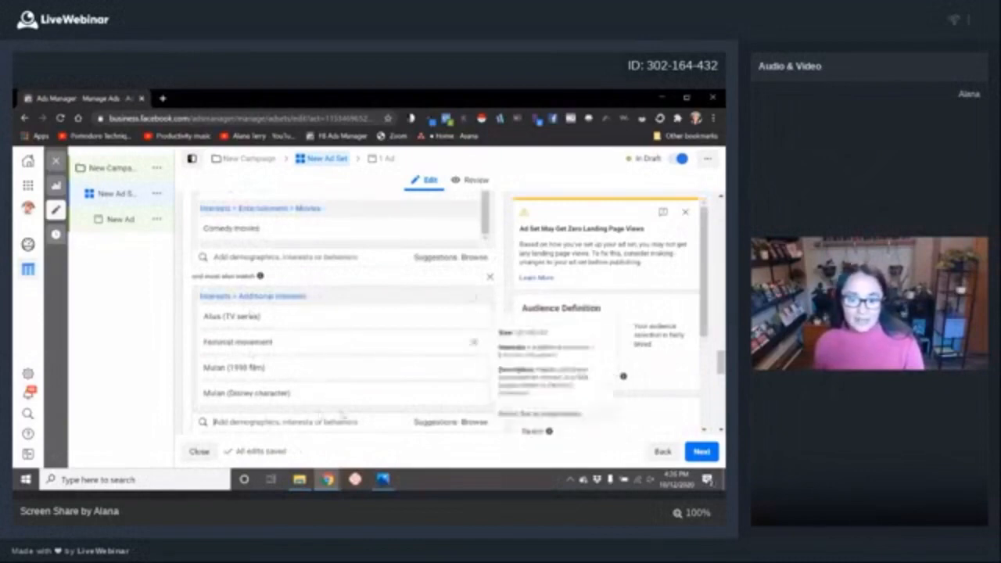
scroll("down", 3)
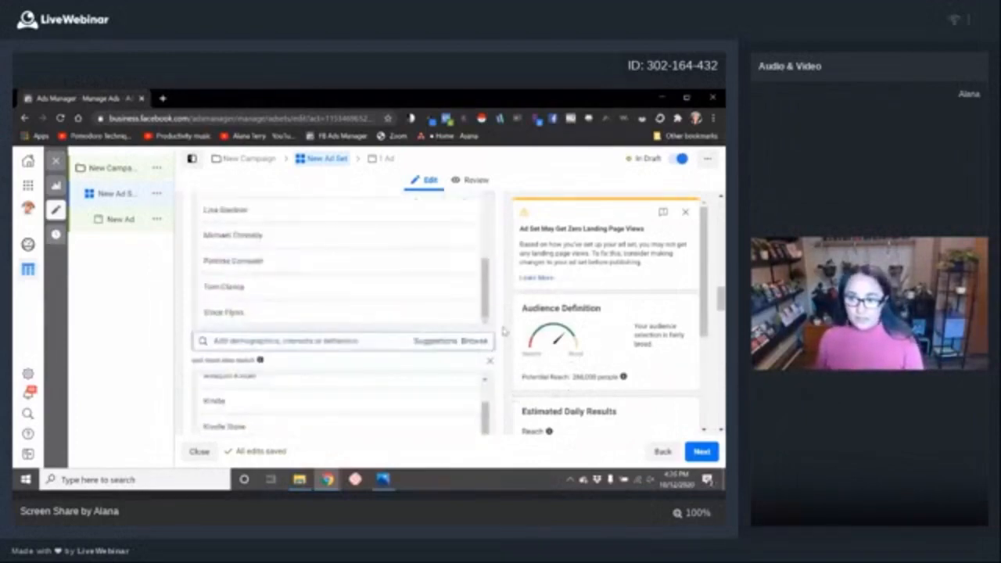
- Scroll down within the fourth narrowing layer to reach the Feminism and Girl power suggestions
scroll("down", 3)
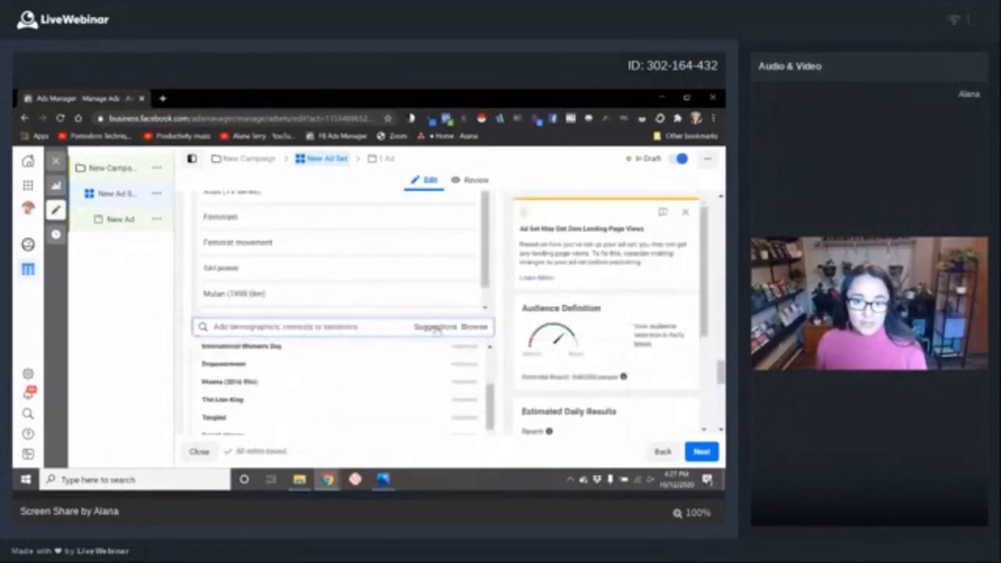
mouse_move(433, 332)
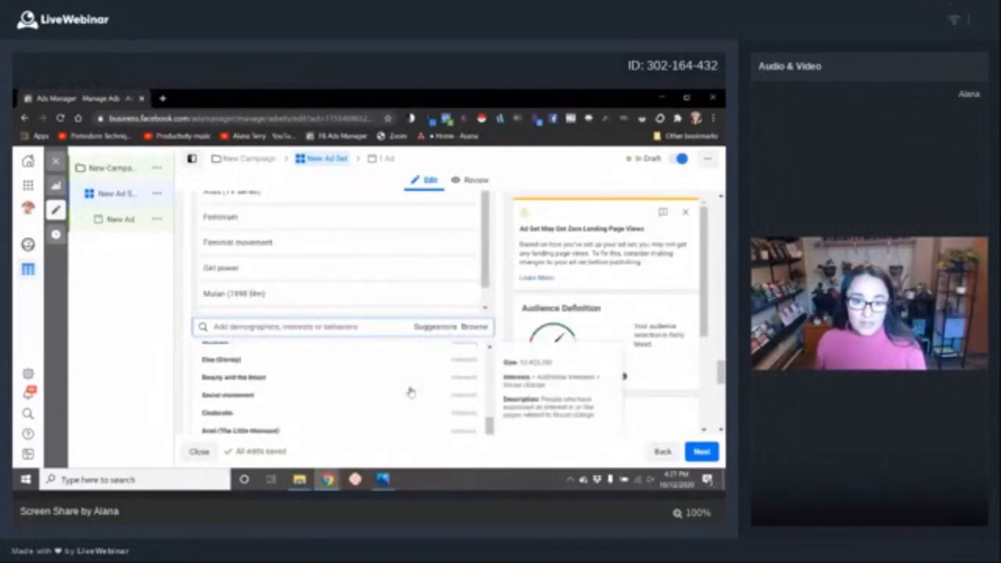
scroll("down", 3)
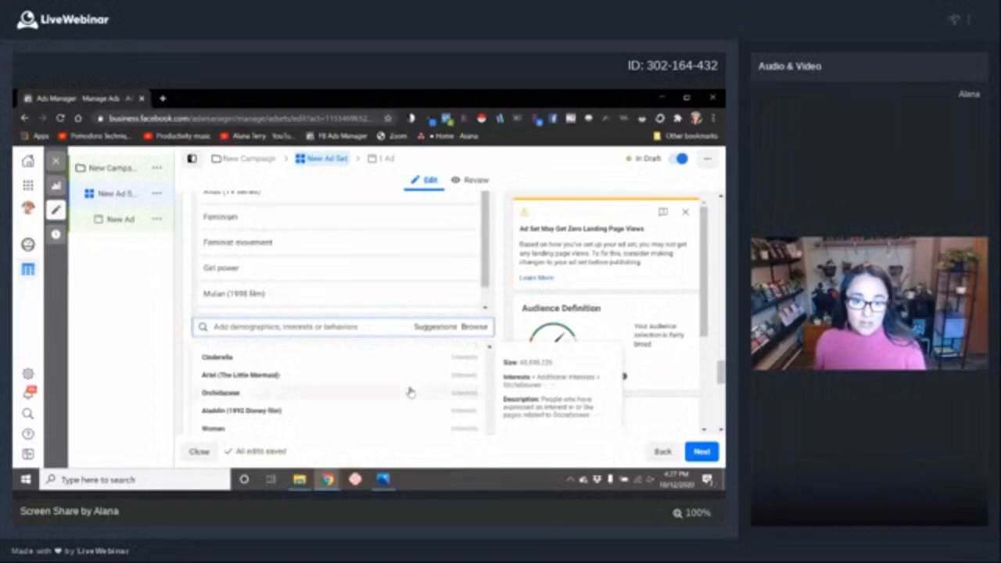
scroll("down", 3)
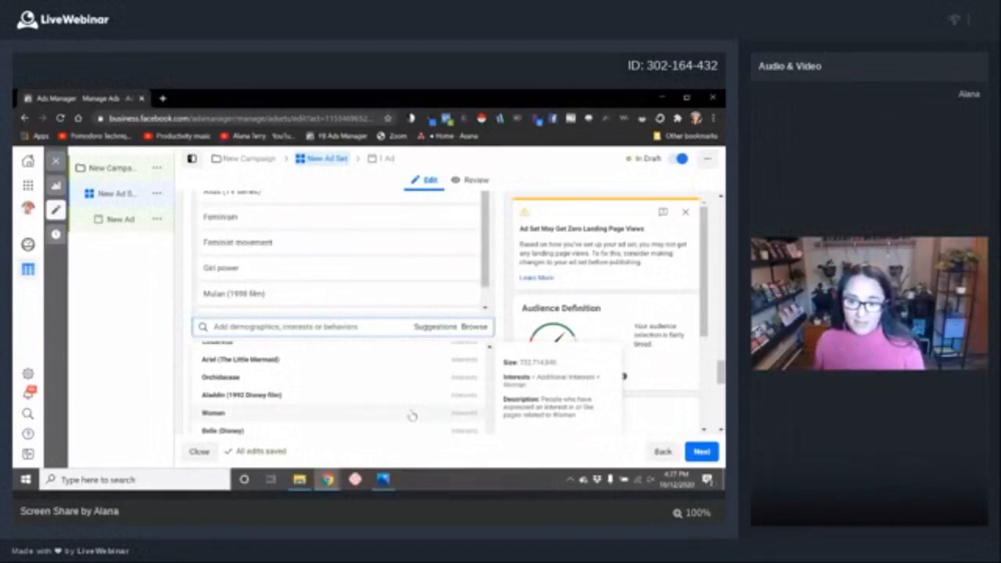
scroll("down", 3)
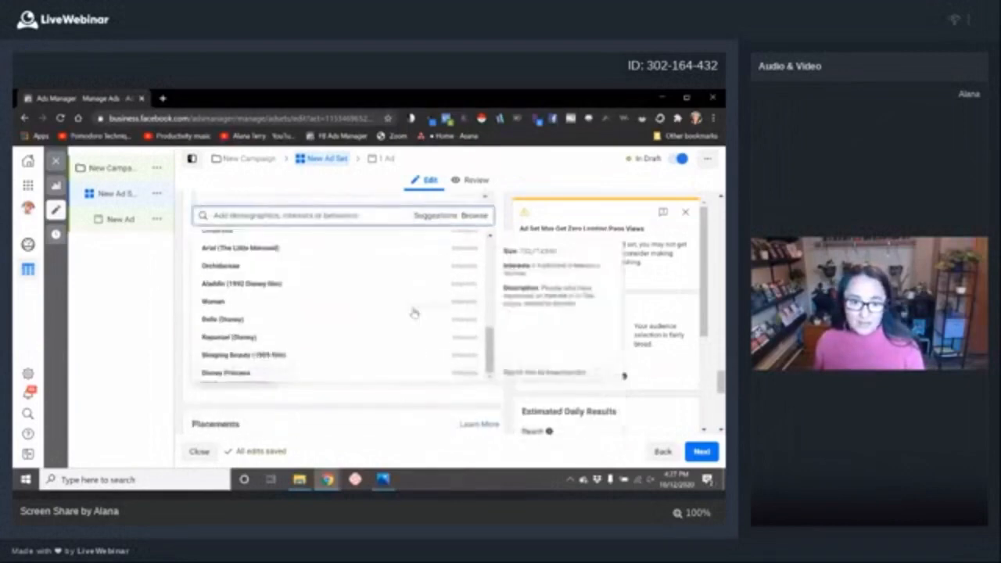
- Close the suggested interests list so the military and comedy narrowing layers show again
scroll("down", 3)
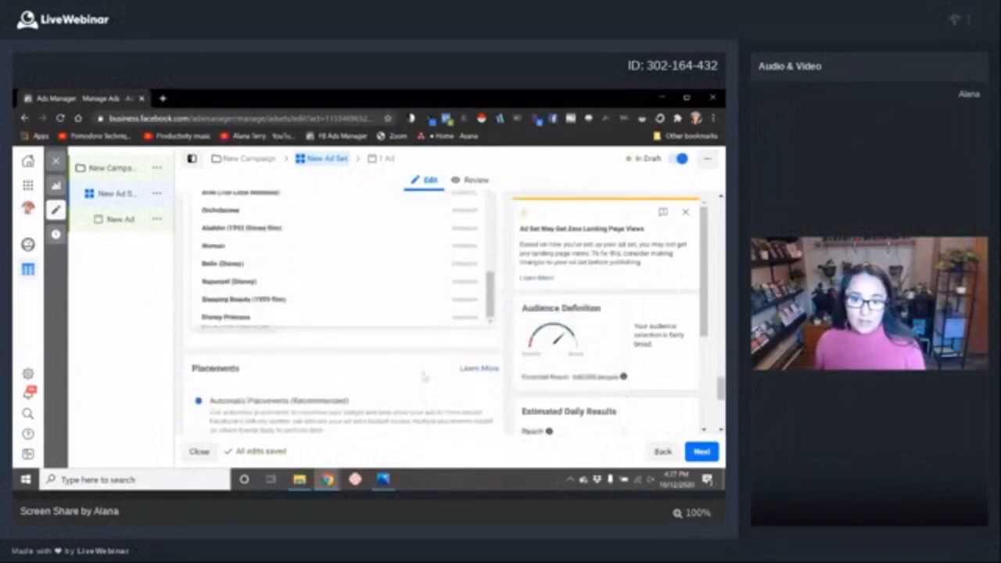
scroll("down", 3)
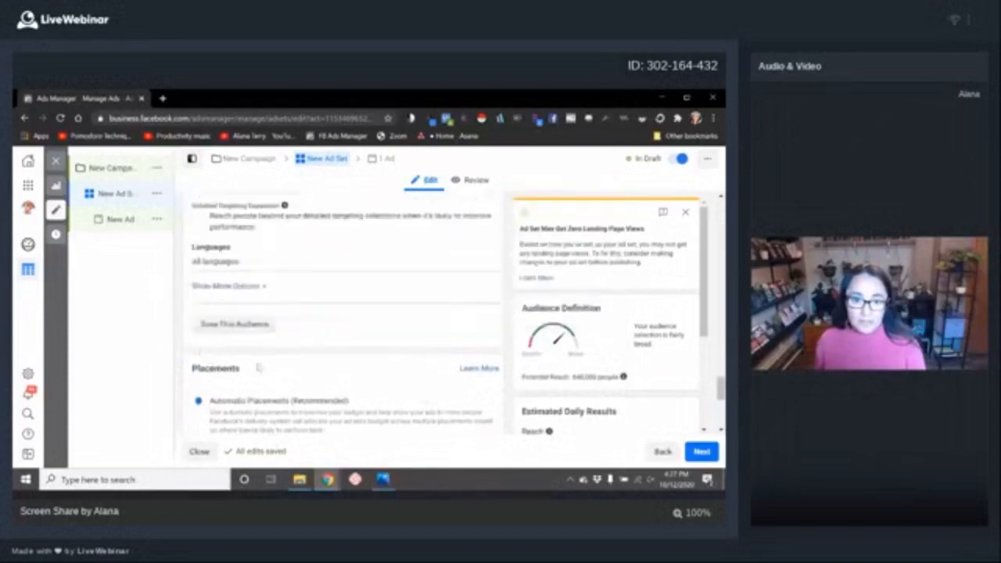
left_click(336, 299)
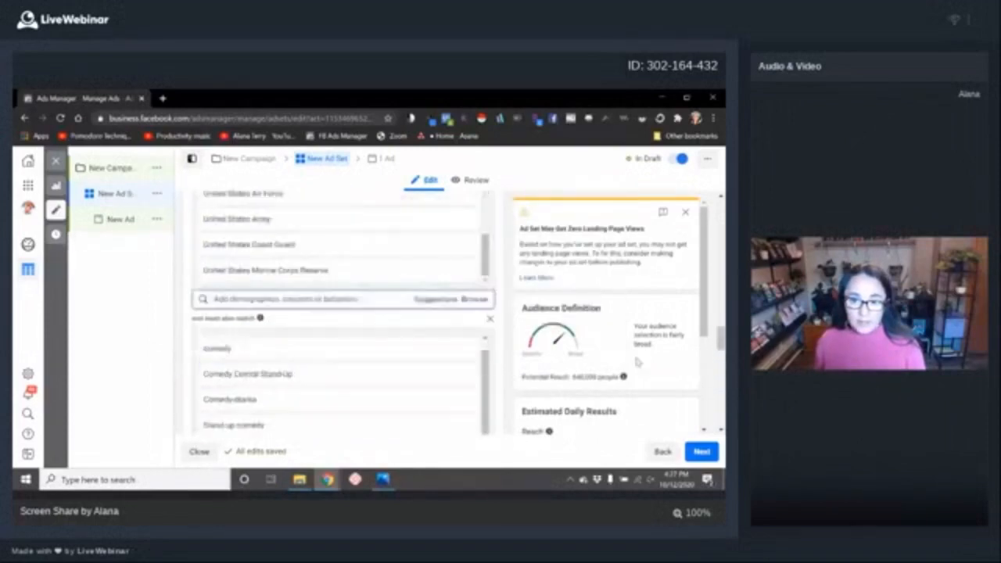